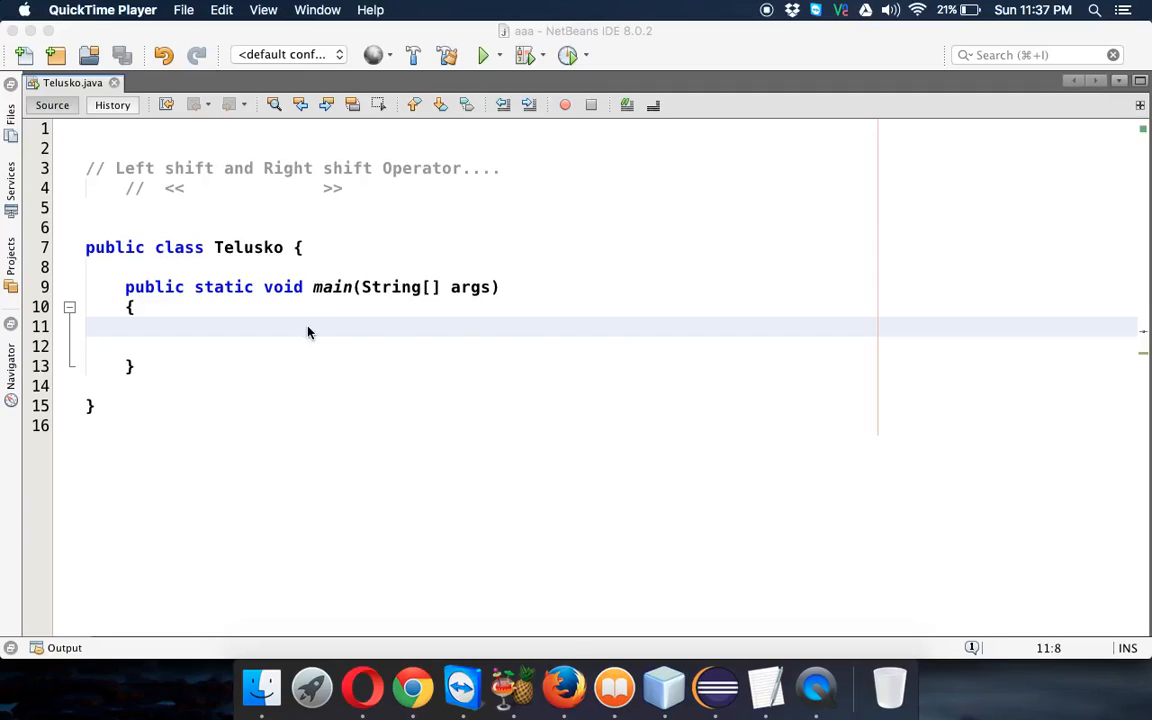
mouse_move(230, 336)
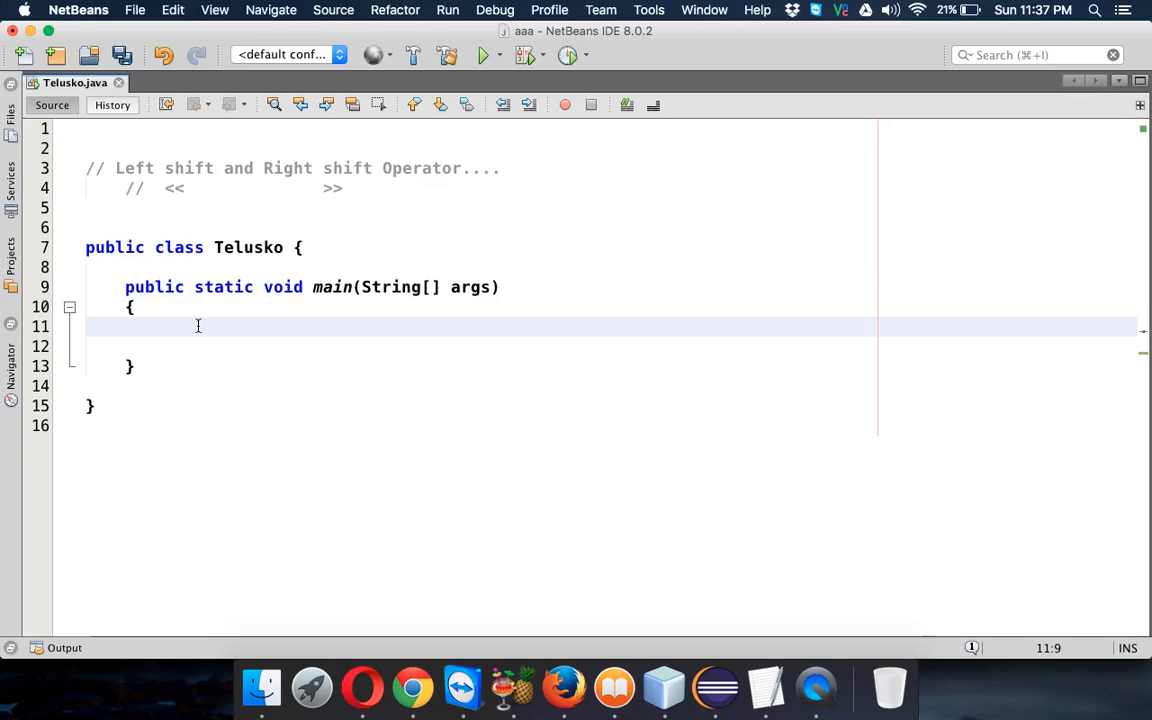
Declare int a = 8 in main.
type("int")
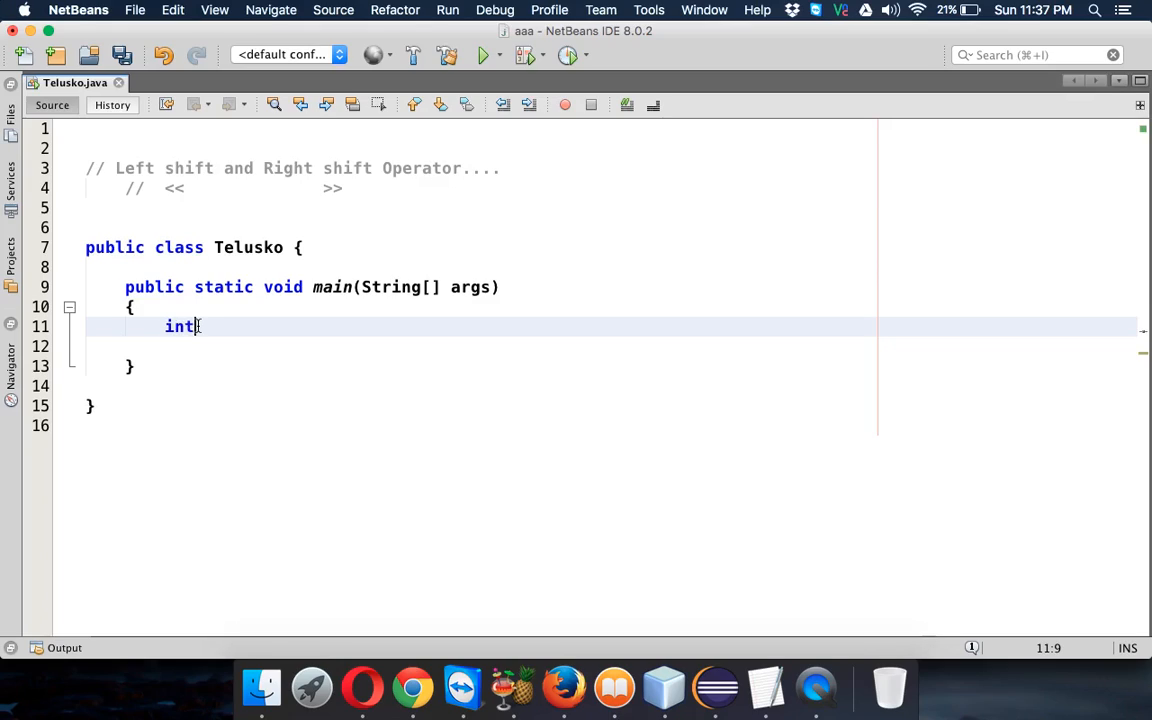
type("a =")
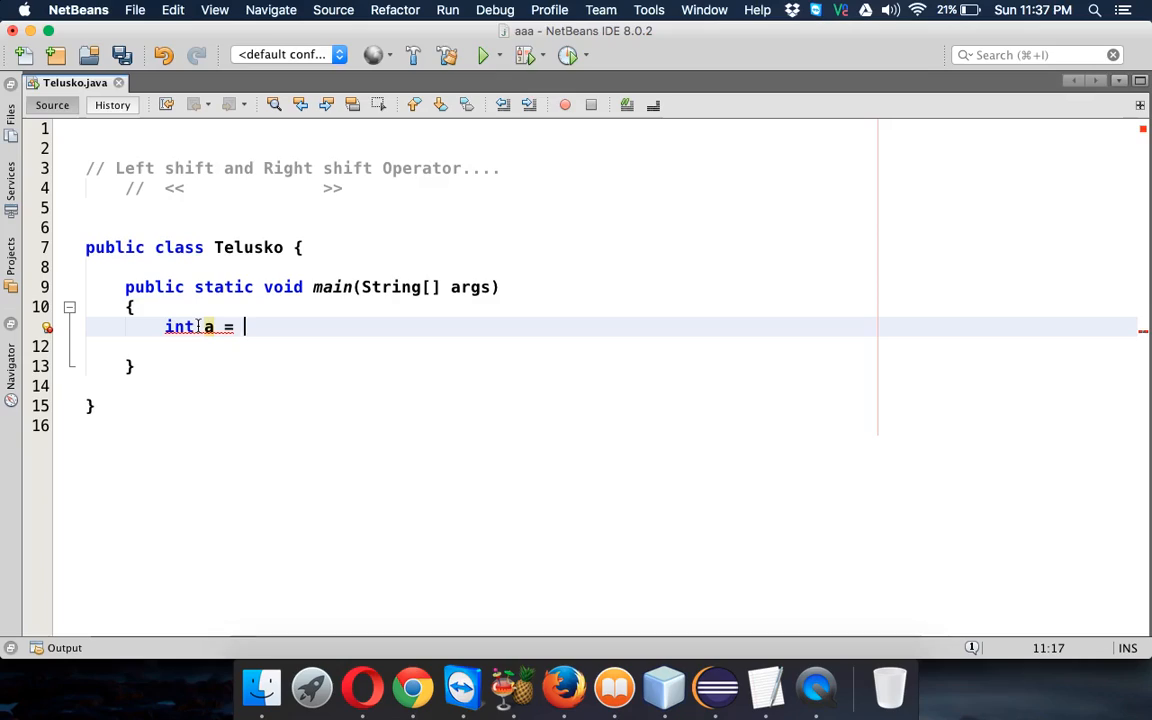
type("15;")
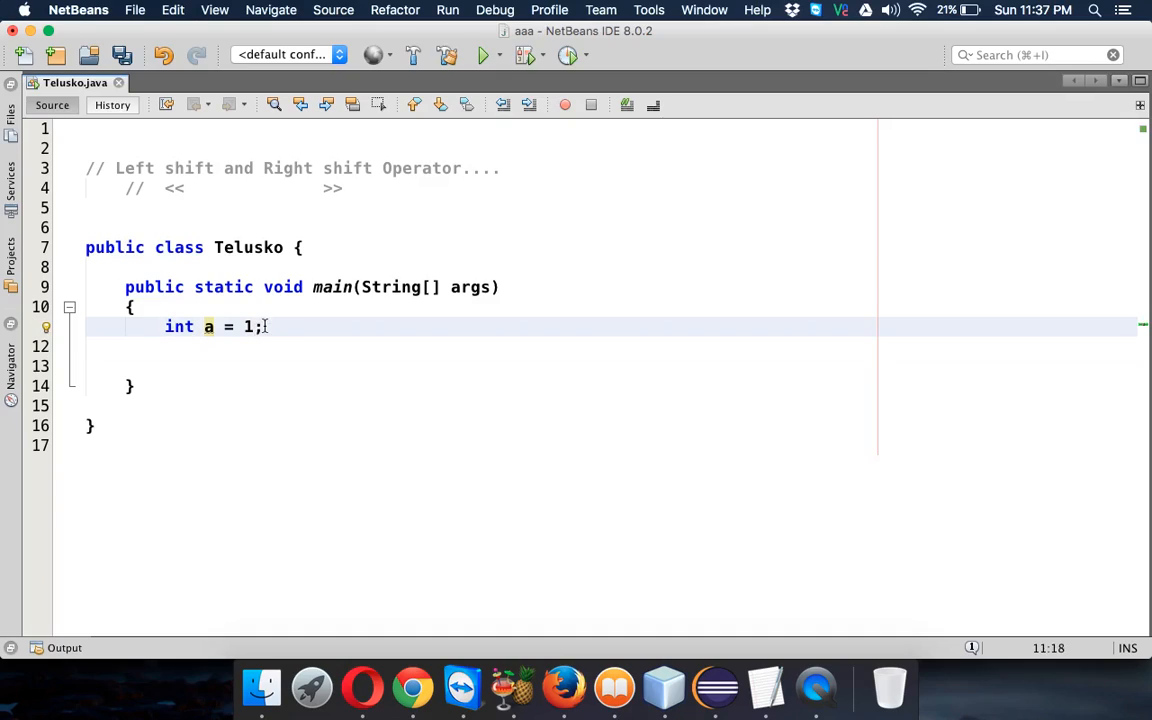
type("8")
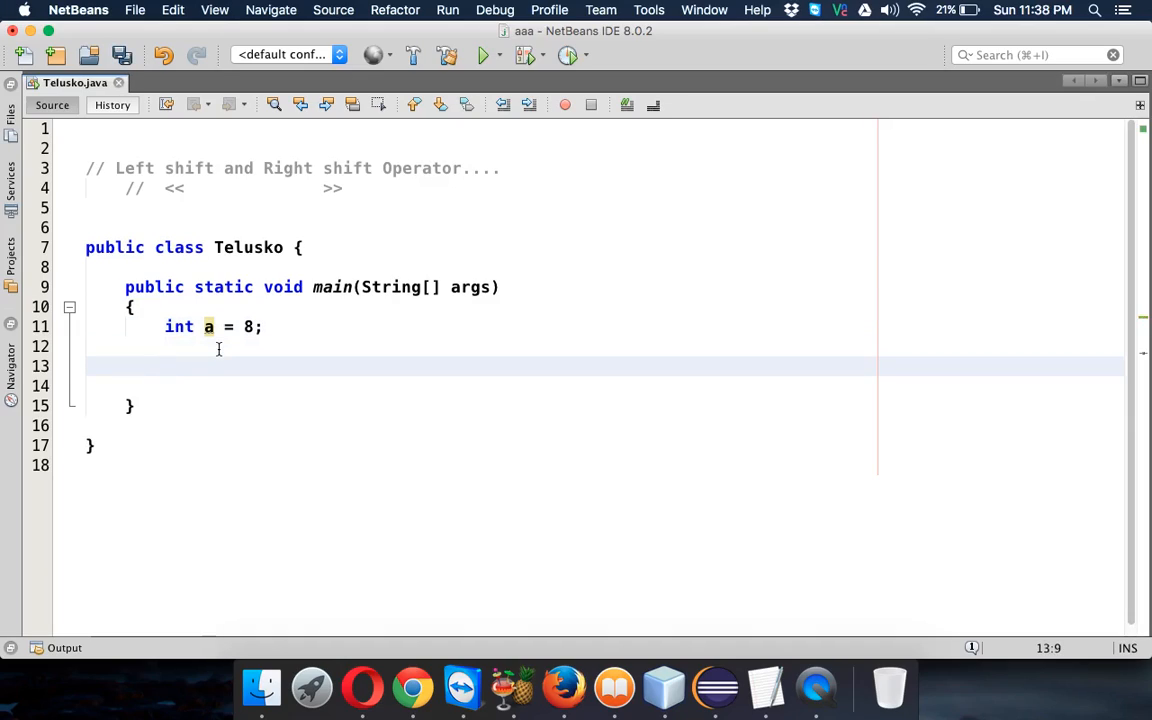
Declare int b = a << 2 and return to the end of the a line.
type("int b =")
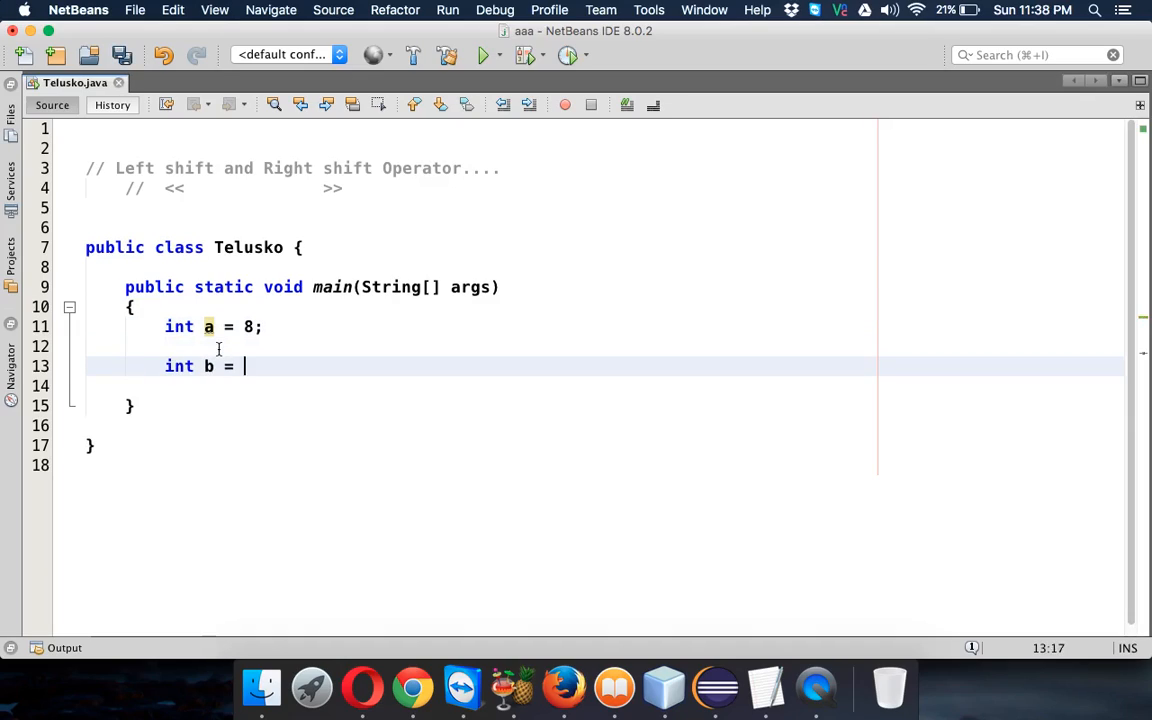
type("a <<")
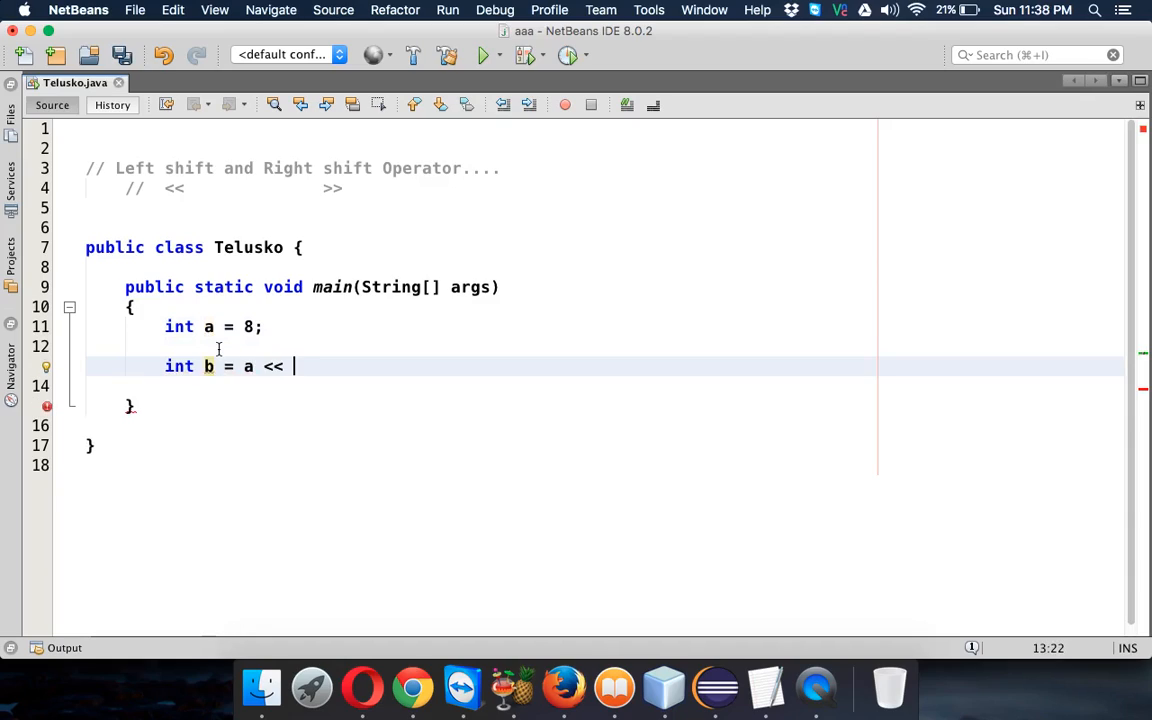
type("2;")
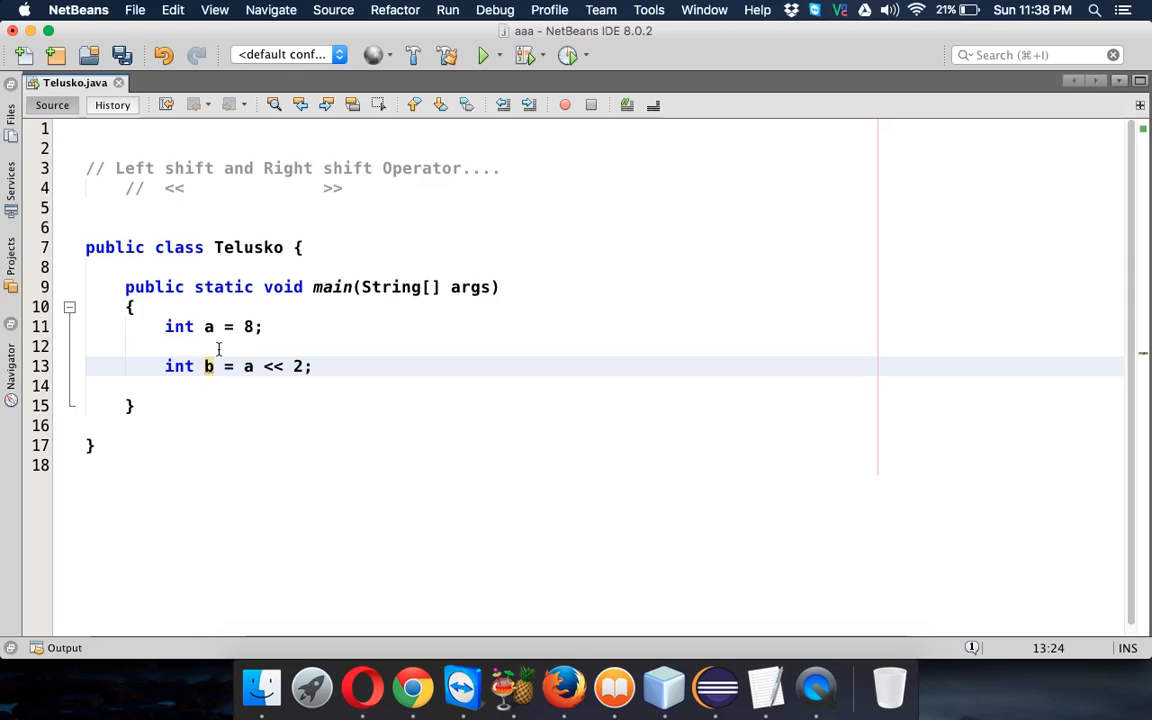
left_click(294, 366)
type(" // 1 0 0 0")
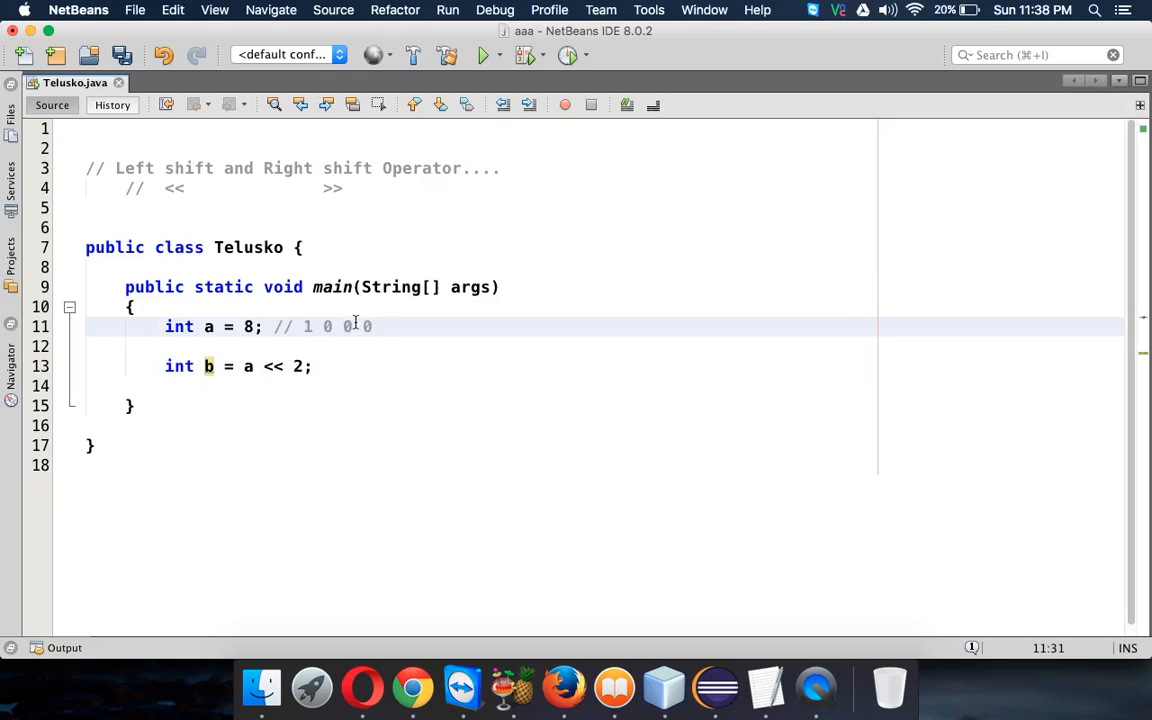
Comment the b line with the binary result // 1 0 0 0 0 0 -> 32.
left_click_drag(304, 326, 372, 326)
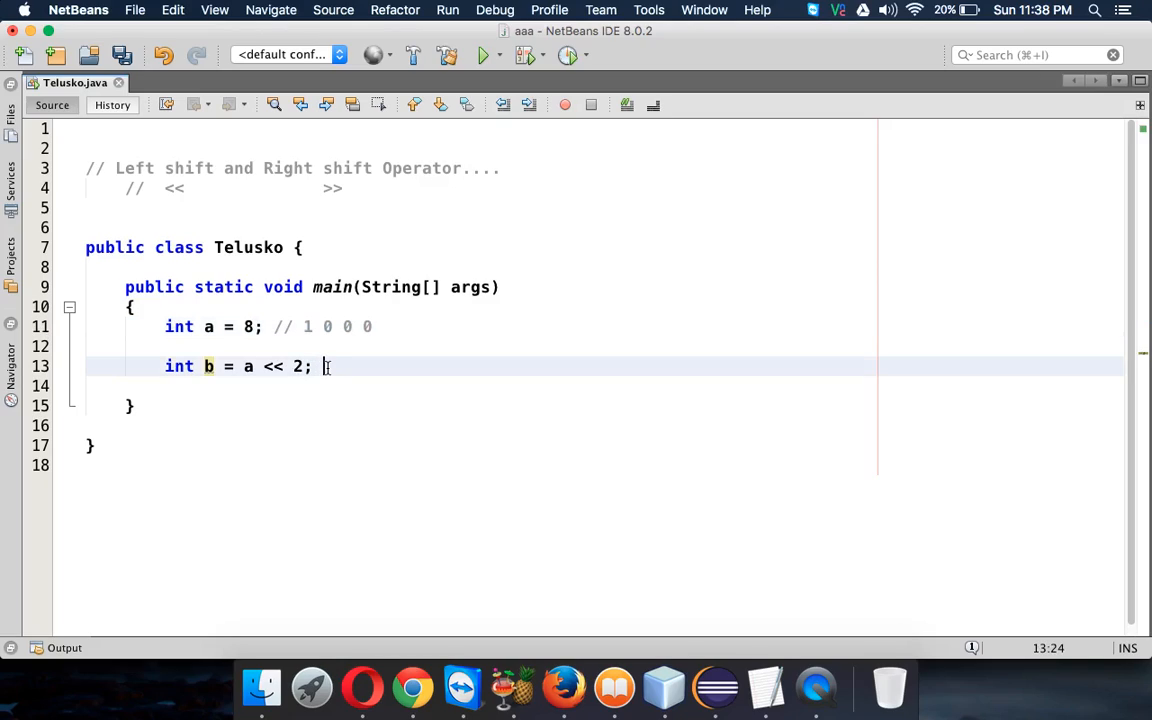
type("//")
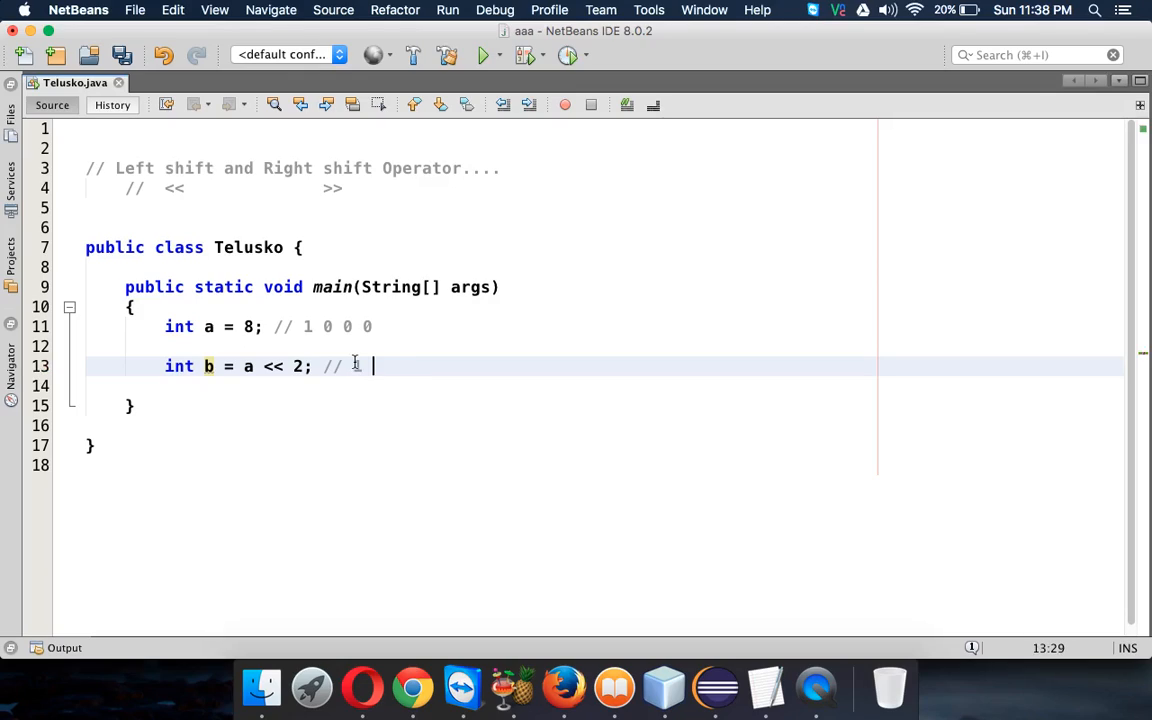
type("1 0 0 0 0")
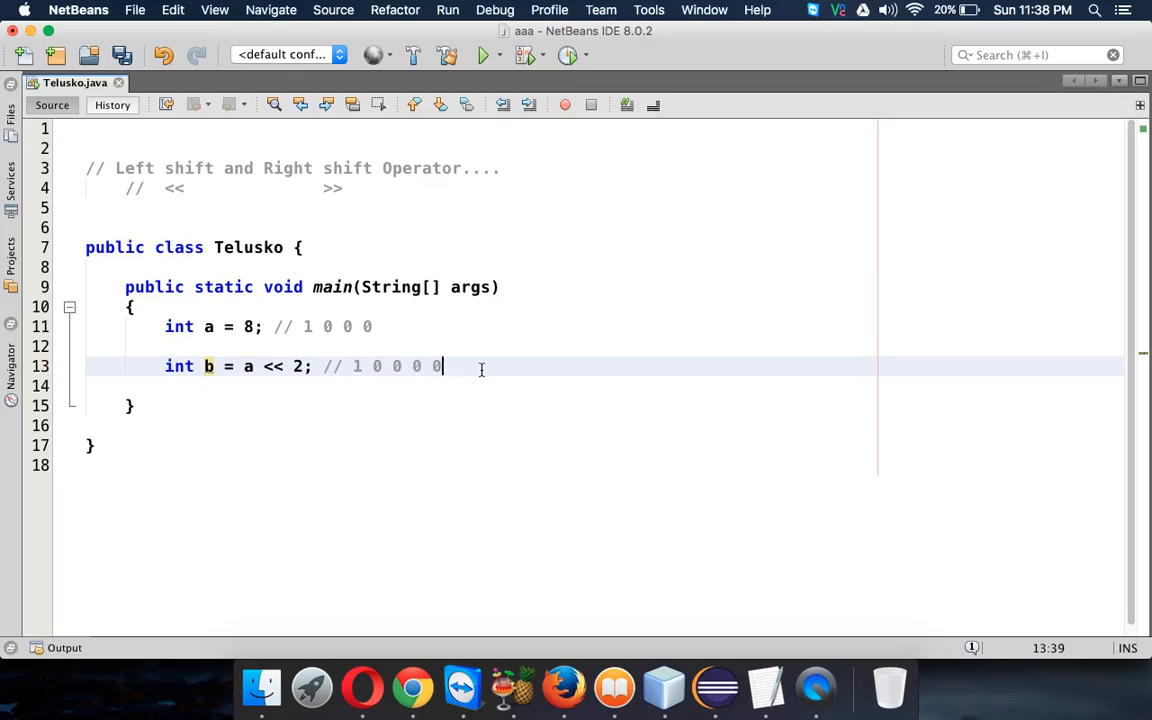
type(".")
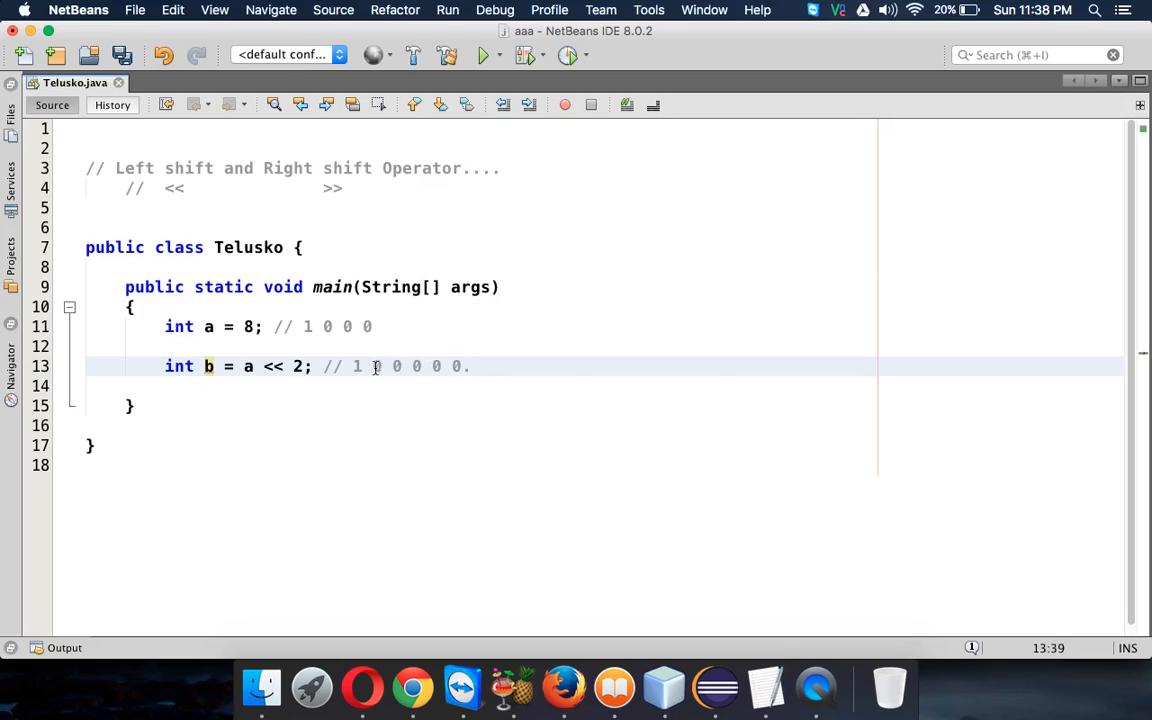
left_click_drag(352, 366, 460, 366)
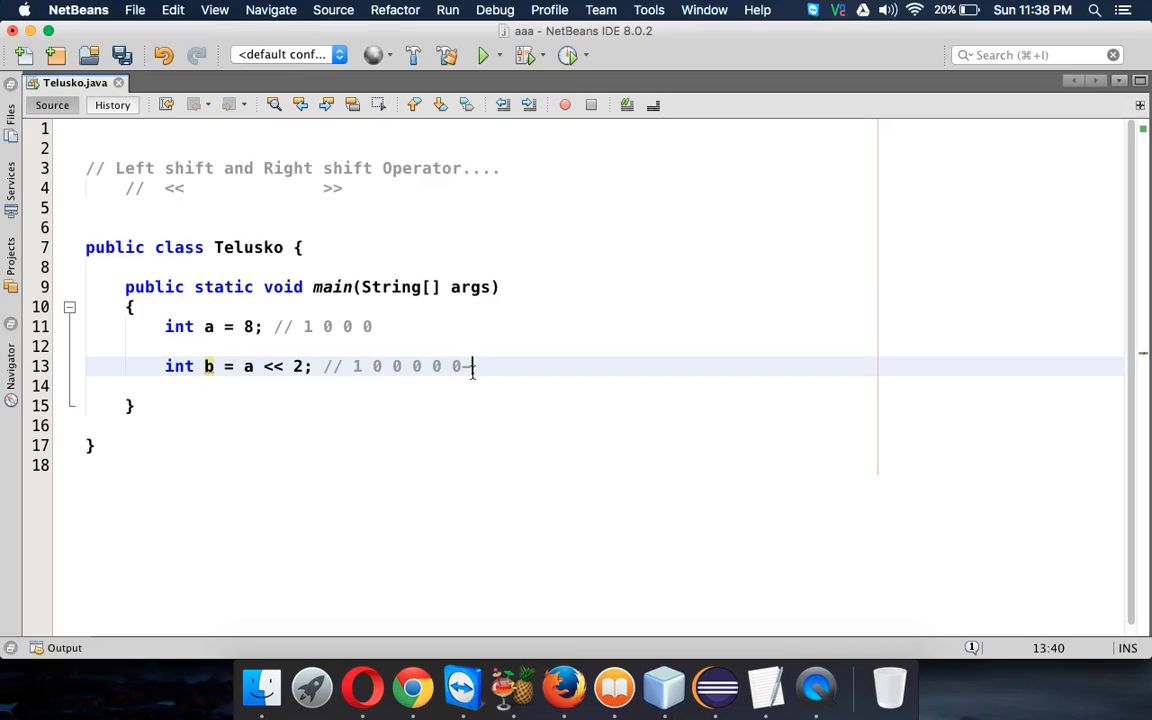
type("-> 32")
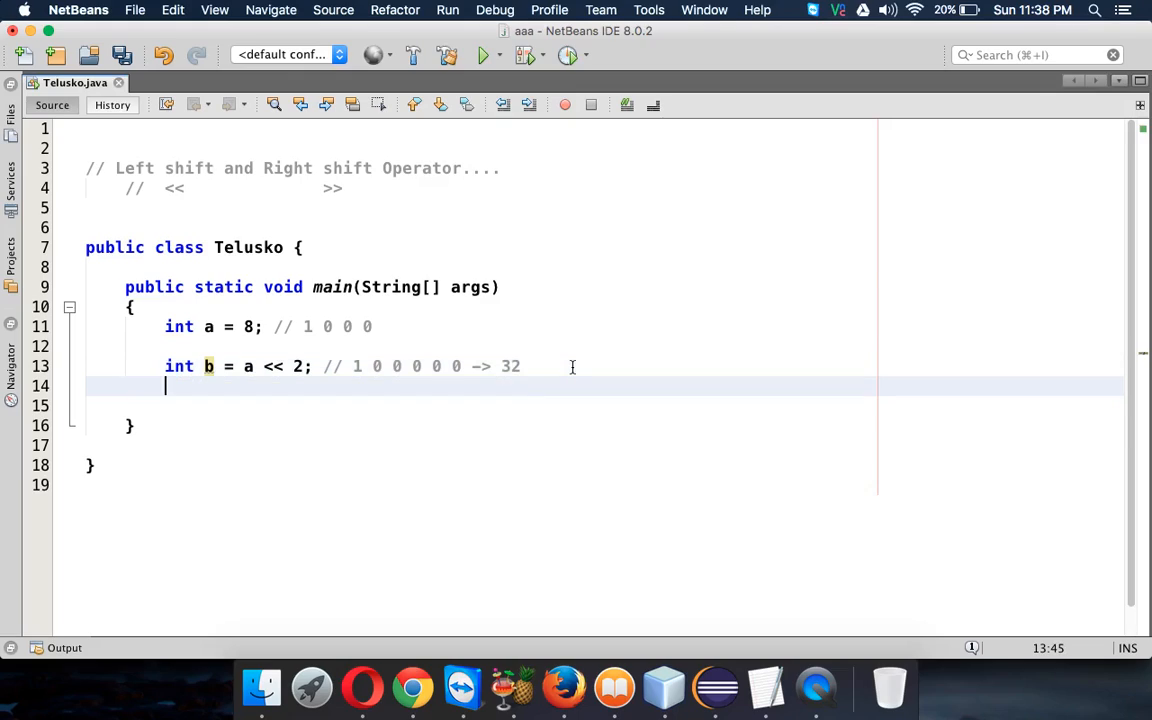
Add System.out.println(b); and run the program, printing 32.
type("System.out.println(b);")
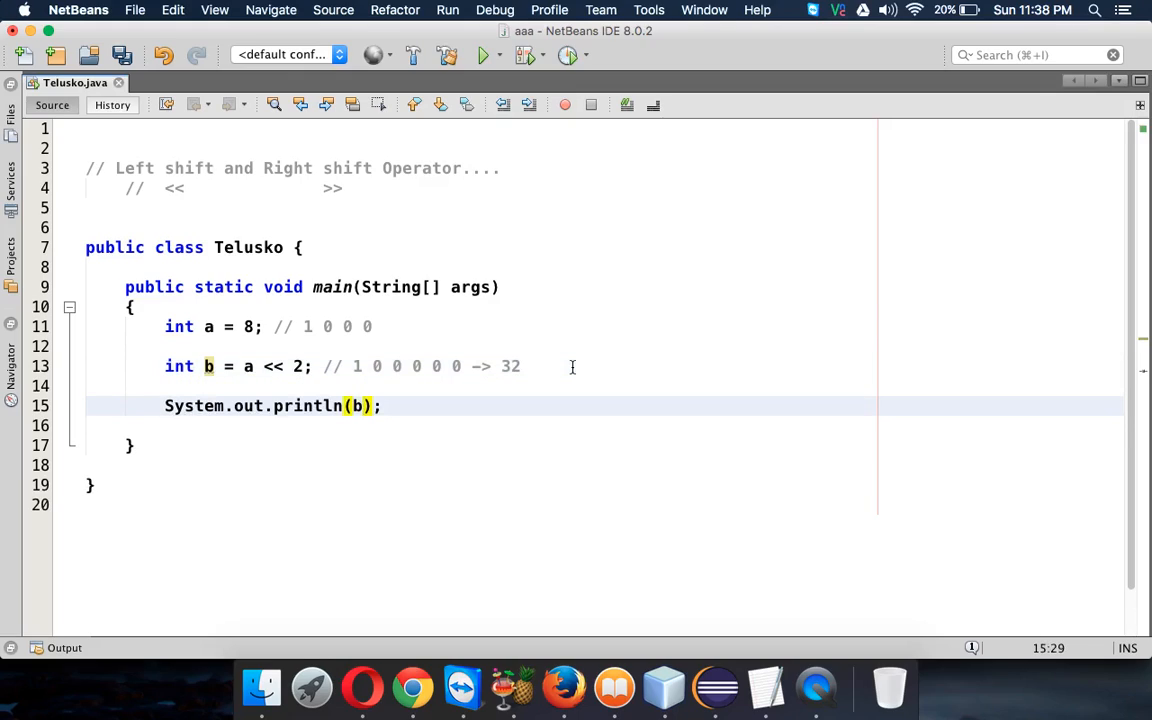
left_click(484, 56)
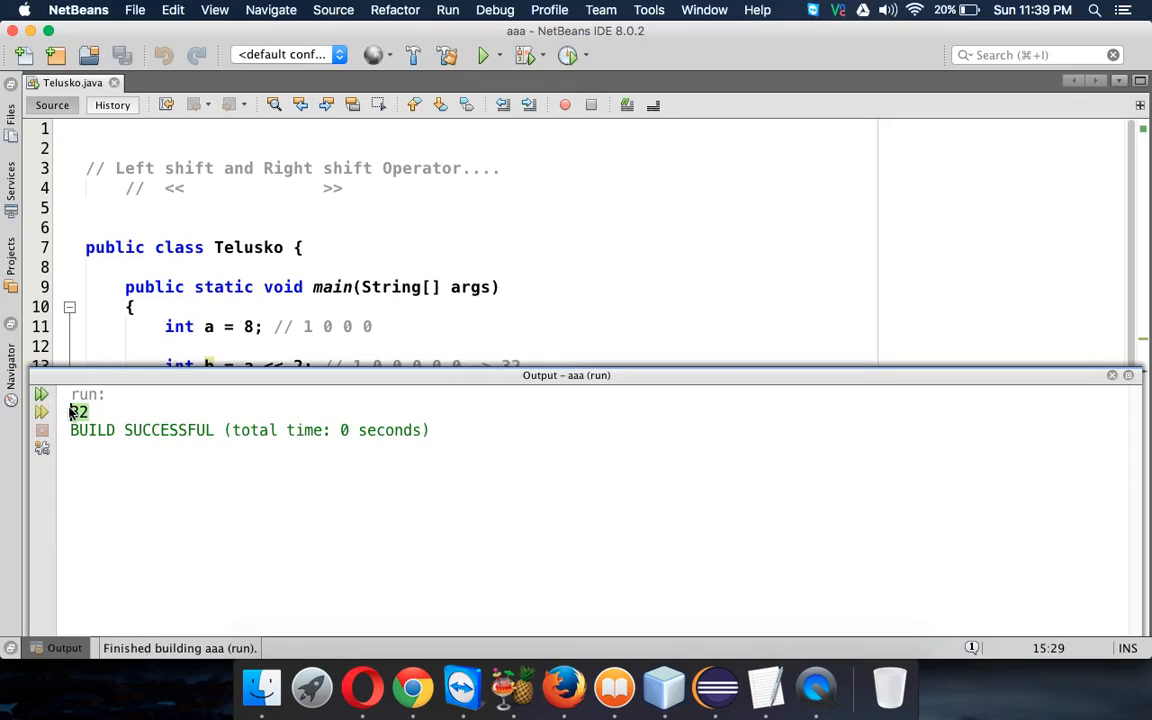
left_click(1110, 374)
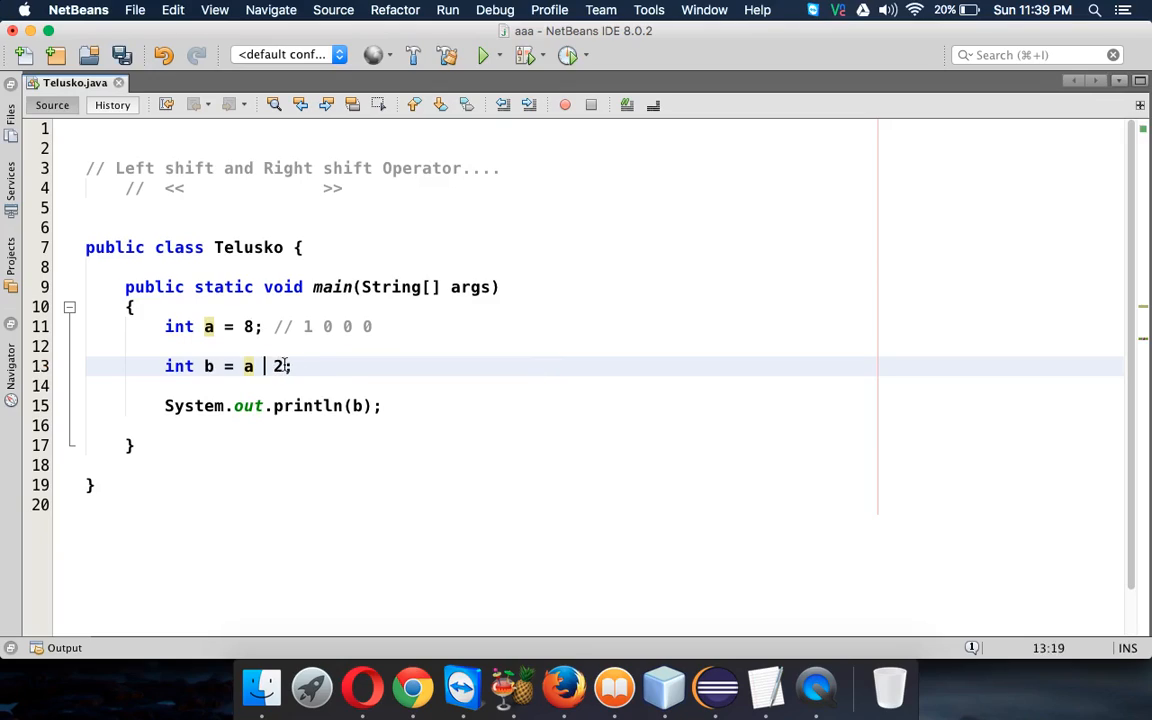
Change b to a >> 2 with a binary comment, save and rerun.
type(">>")
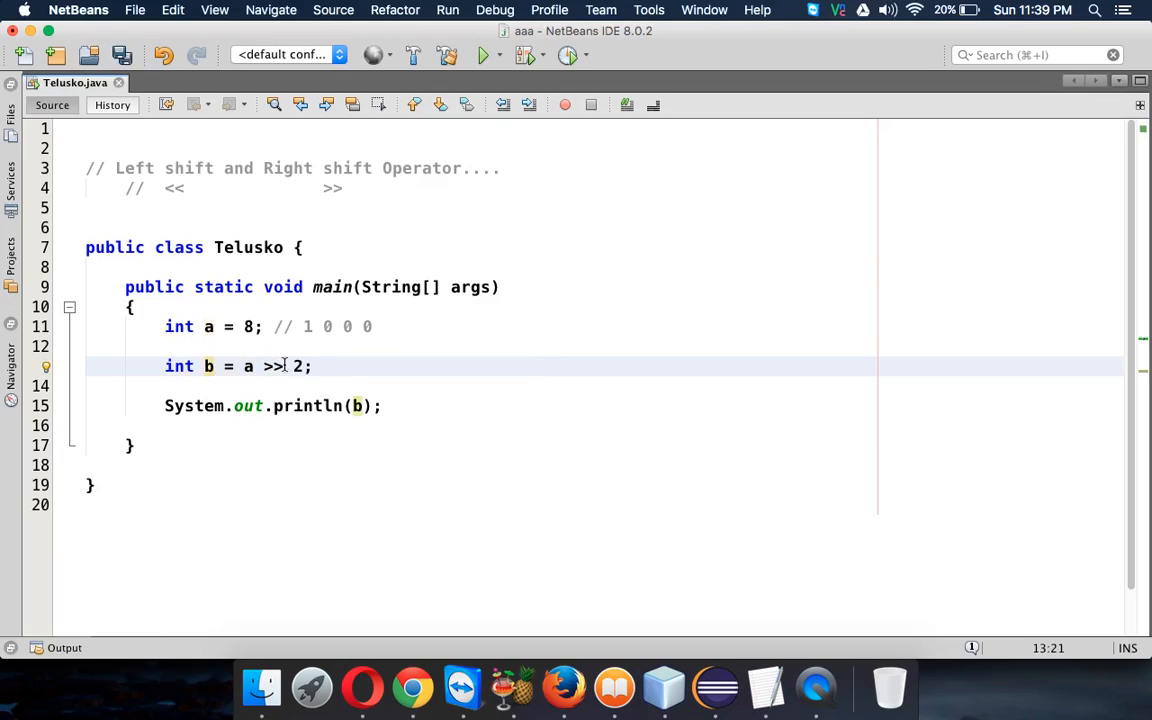
key("cmd+s")
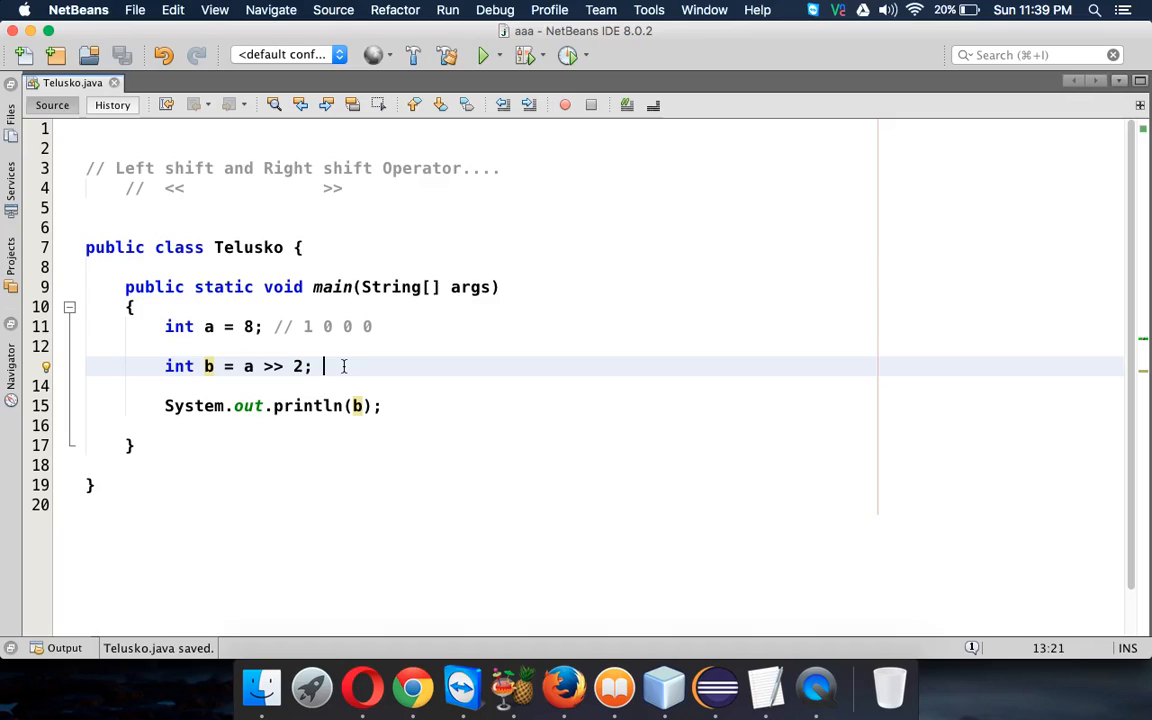
type("//")
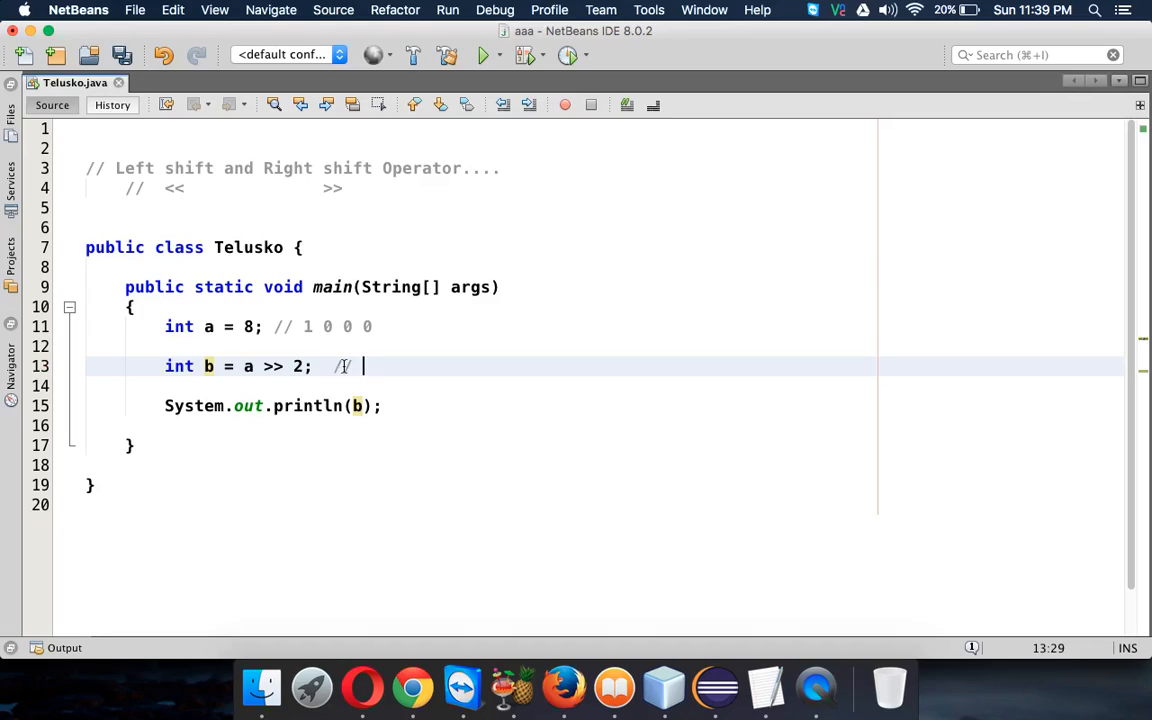
type("1 0 0 0")
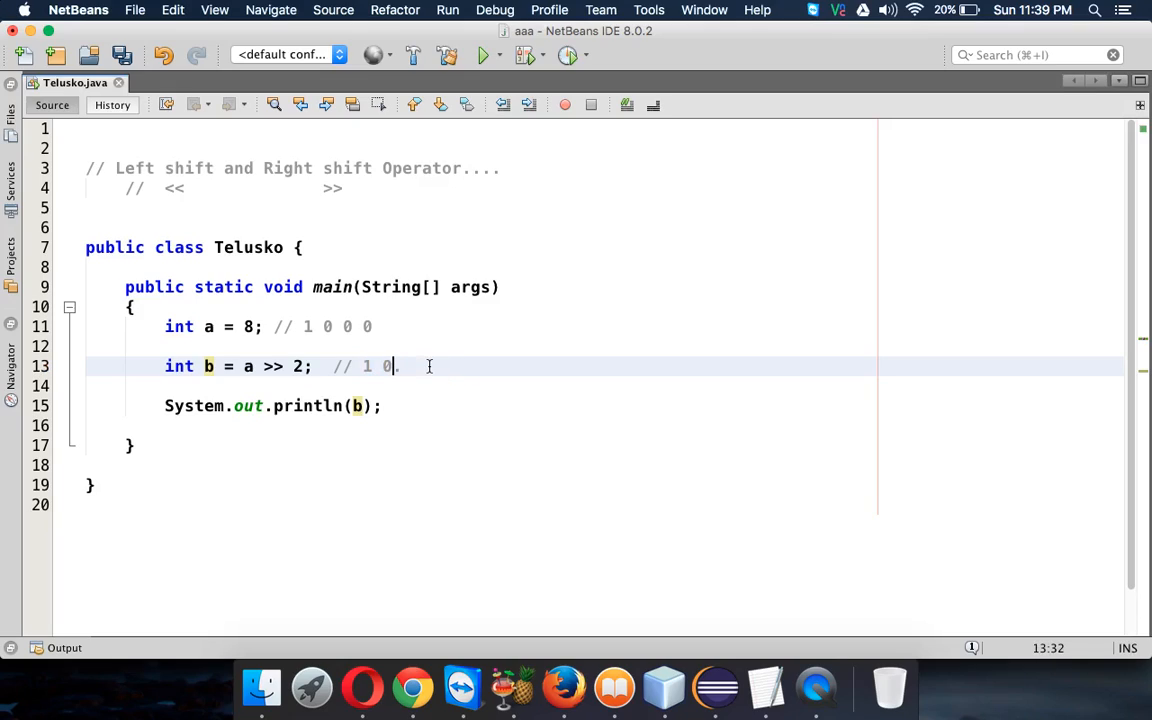
key("cmd+s")
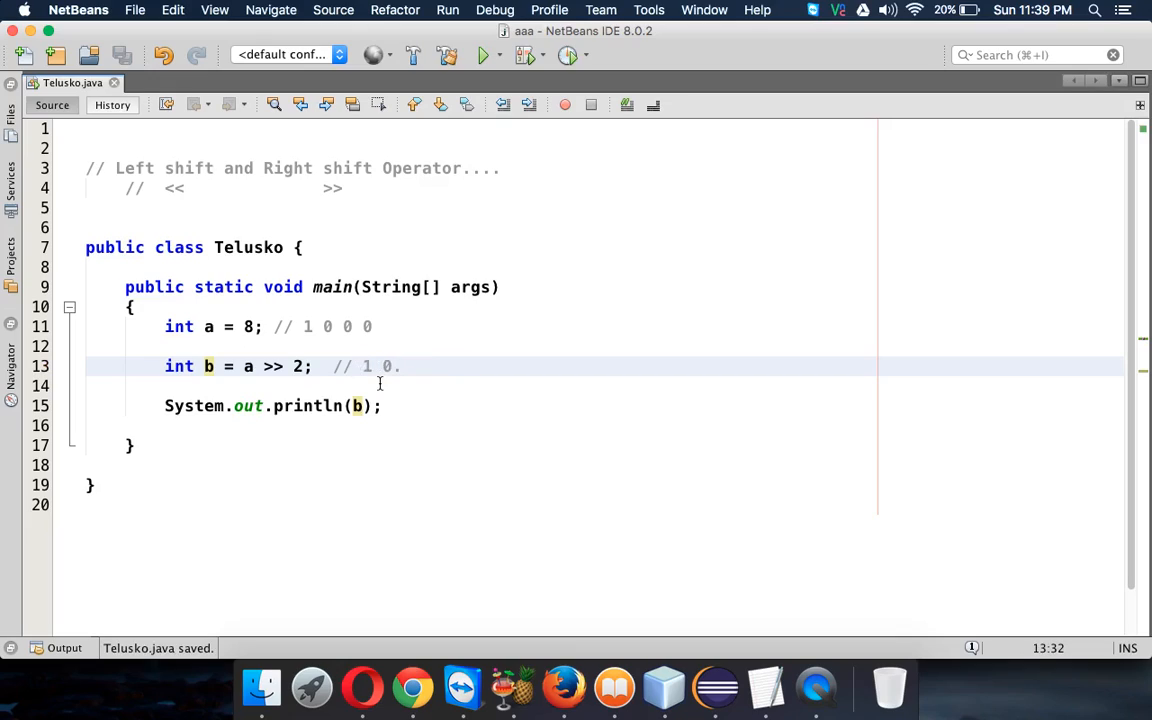
left_click(486, 56)
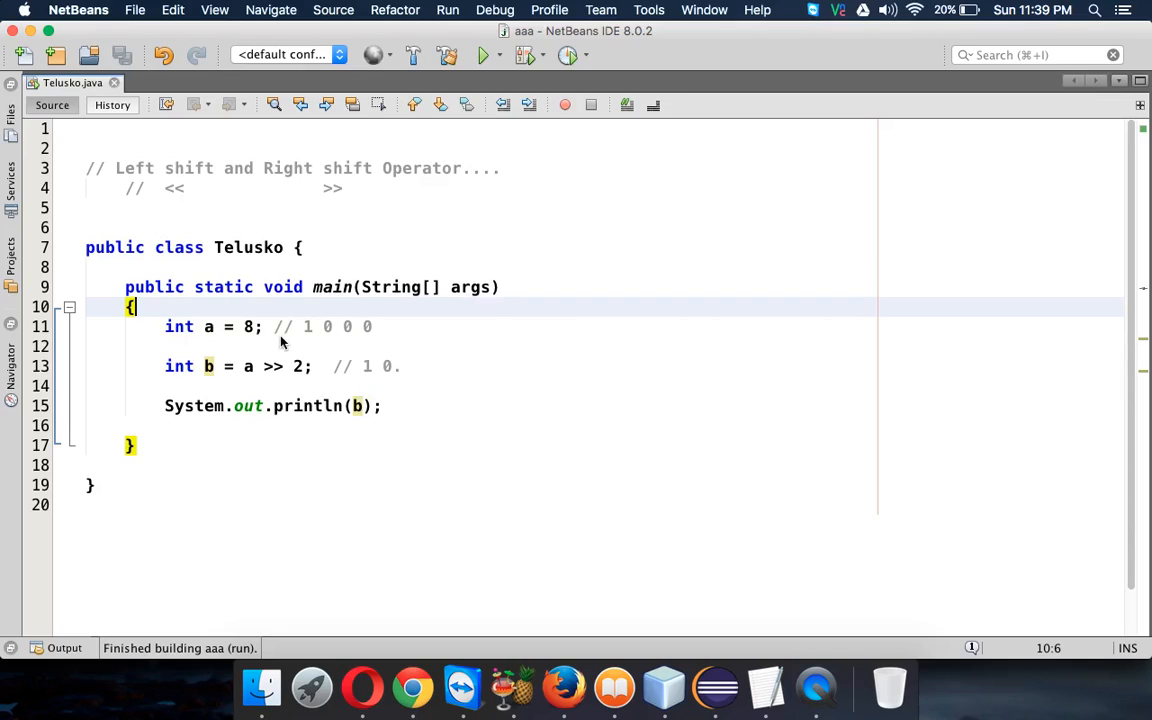
Set a to 25 with comment 1 1 0 0 1 and b's comment to 1 1 0 -> 6.
type("25")
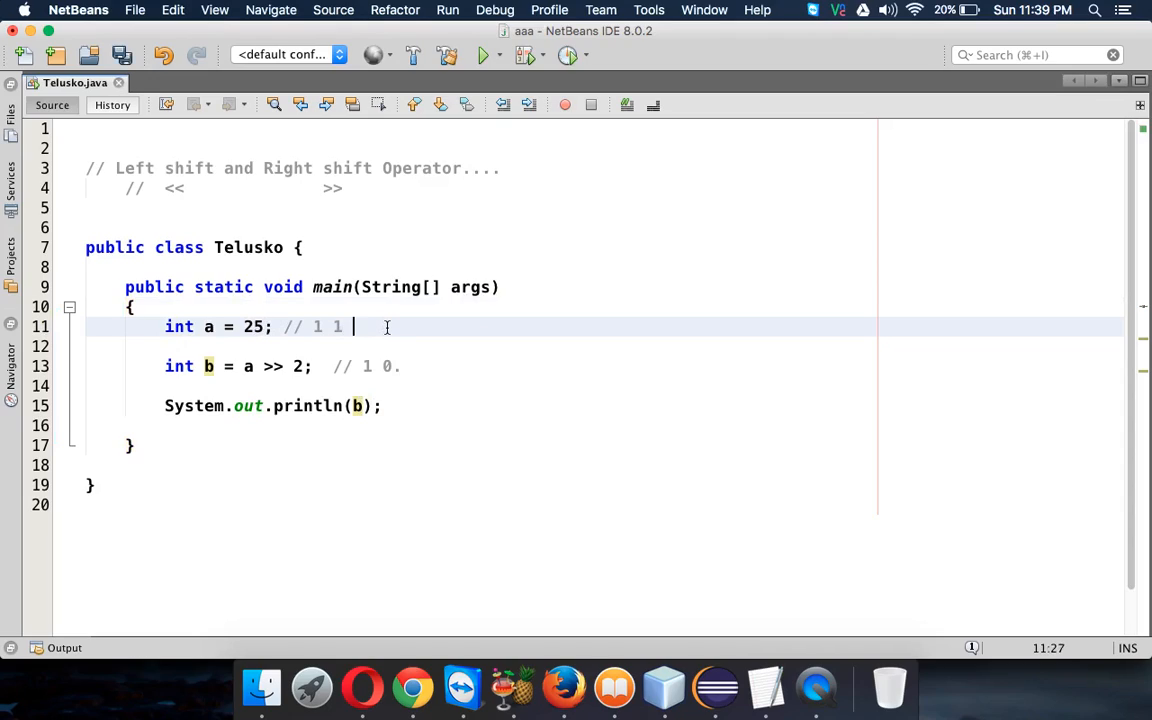
type("0 0 1")
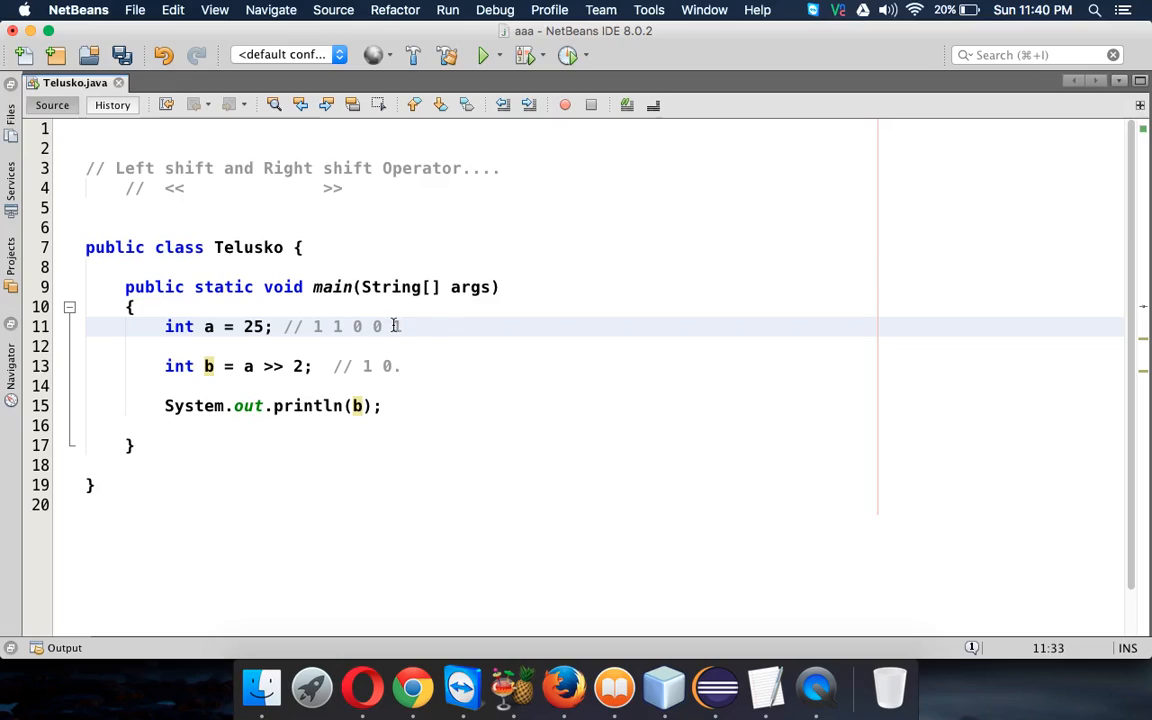
left_click(382, 326)
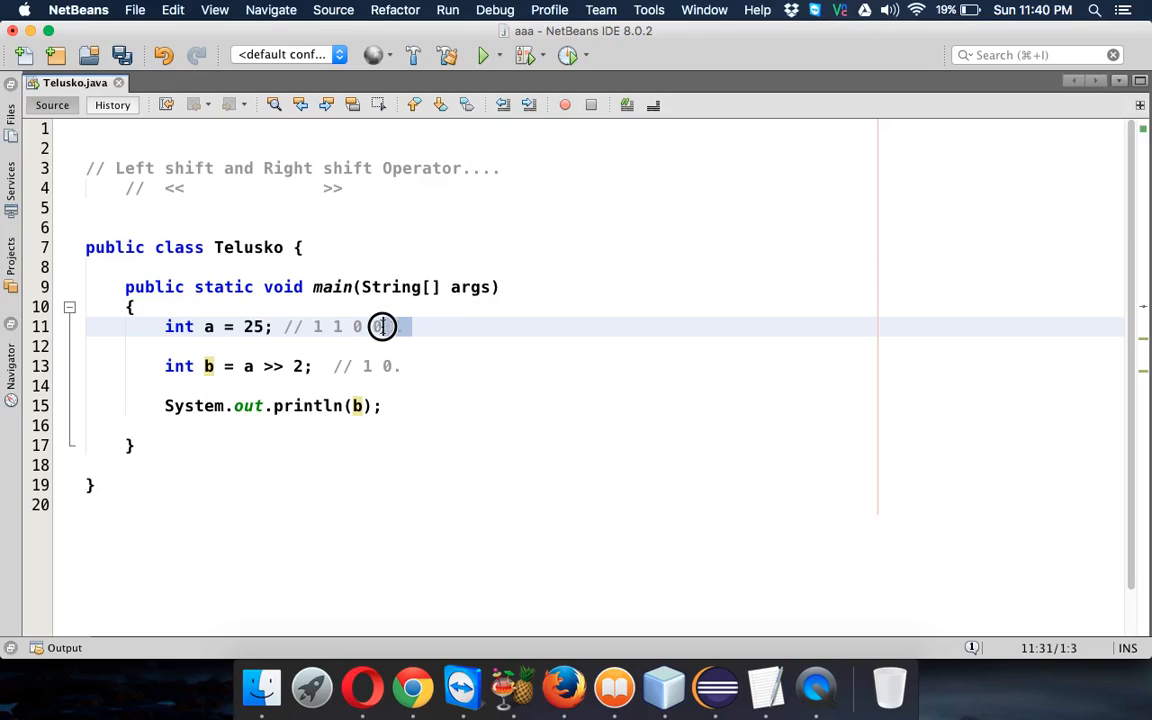
type("1")
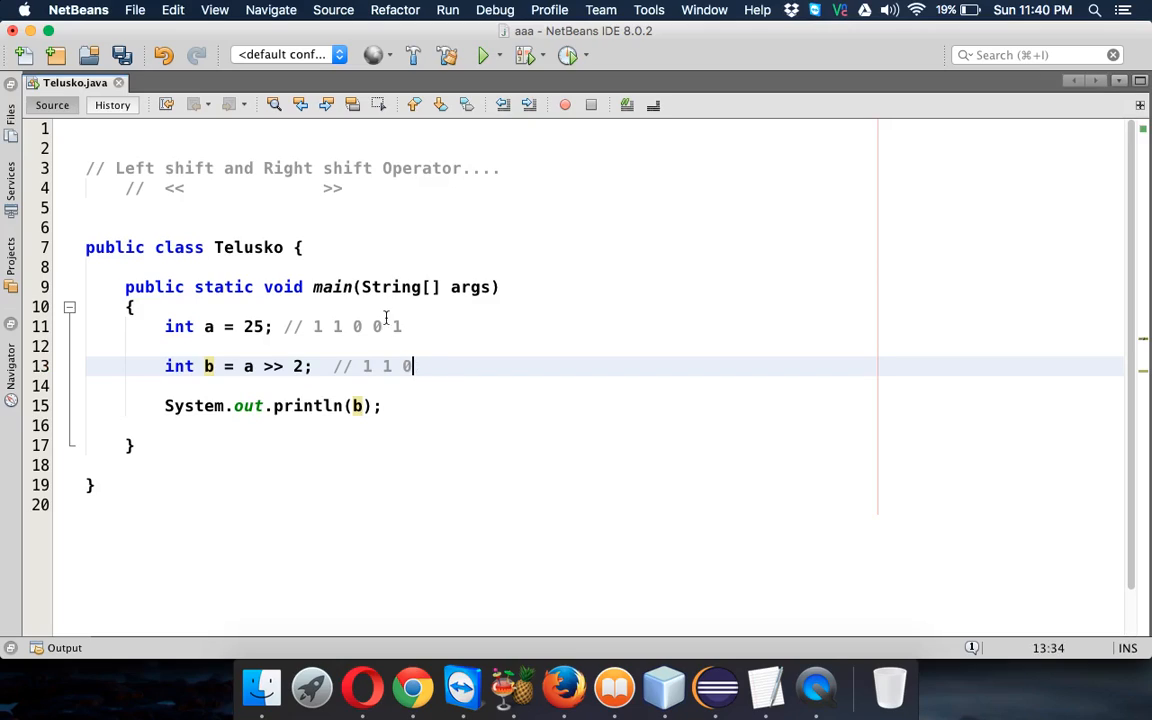
Save the file and rerun to print b as 6.
key("cmd+s")
type(" -> 6")
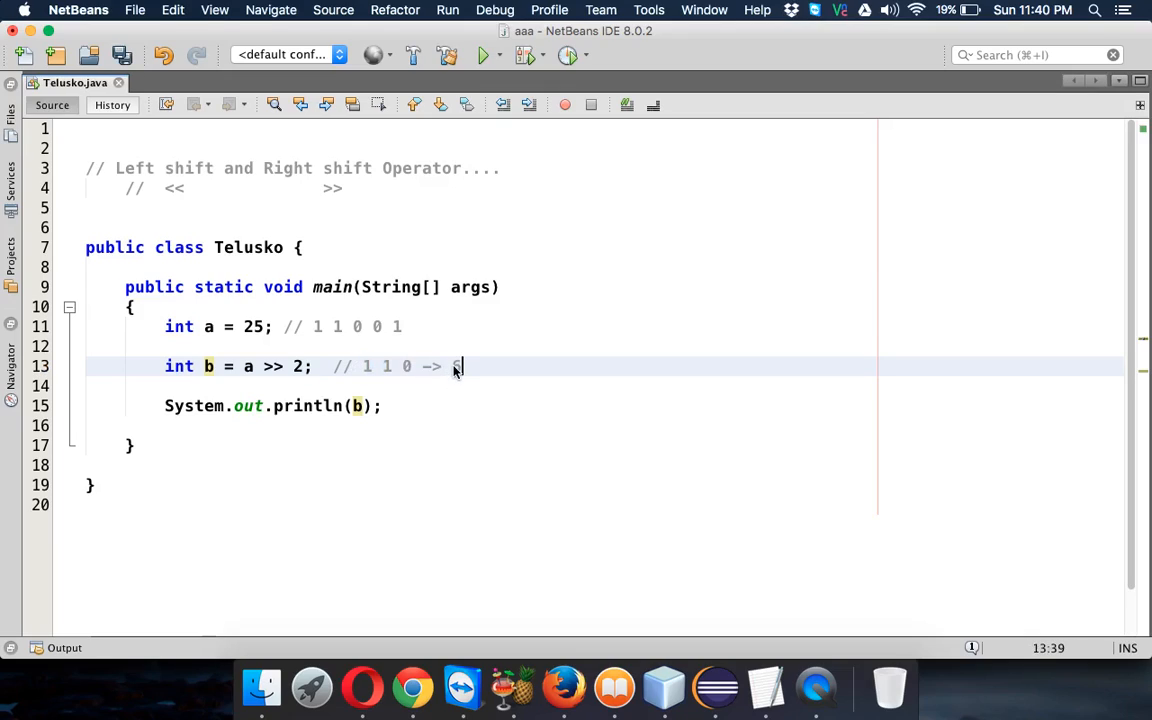
key("cmd+s")
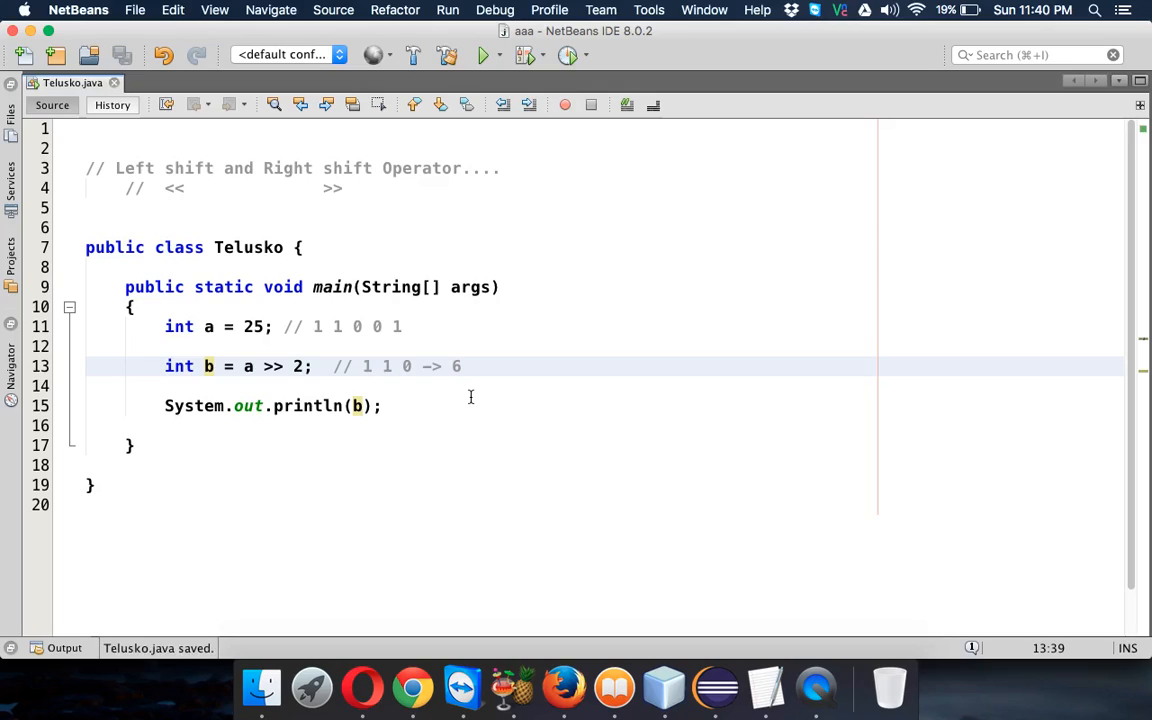
left_click(484, 56)
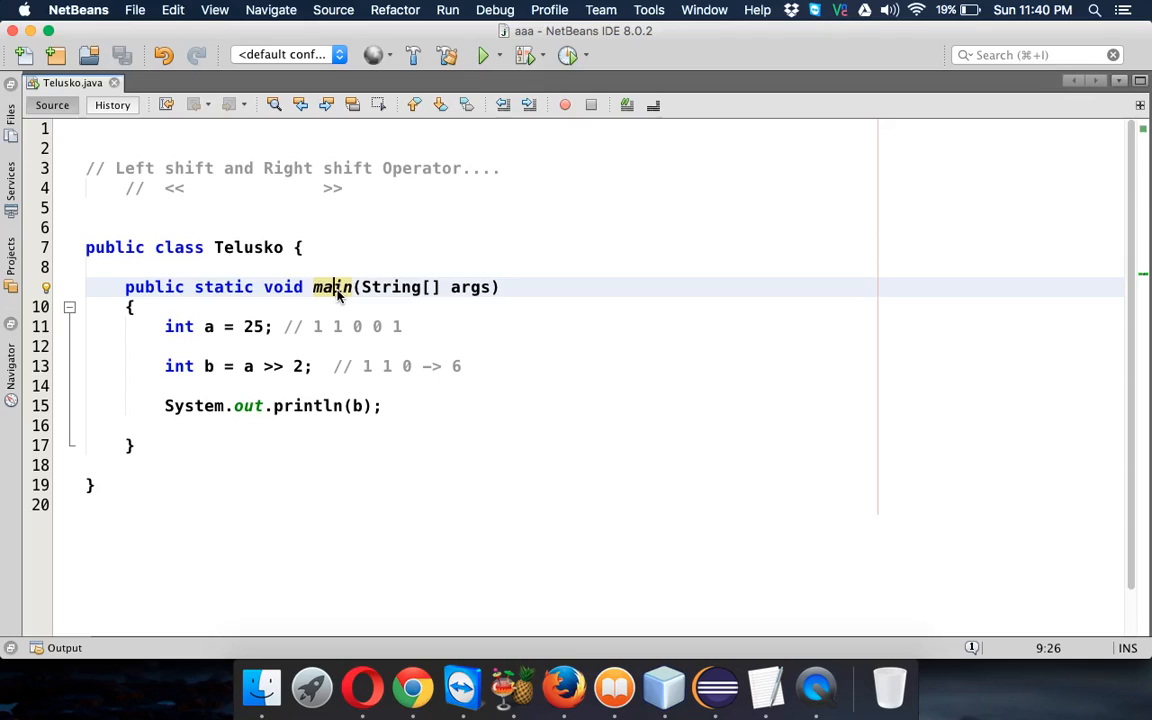
mouse_move(500, 338)
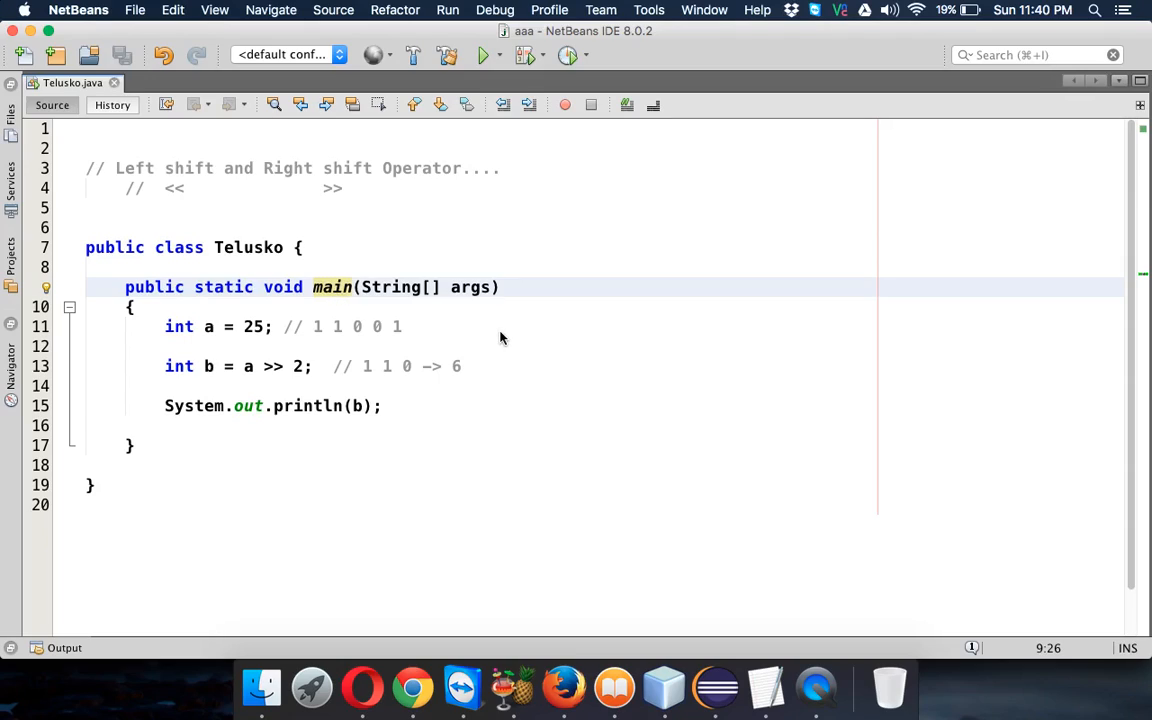
mouse_move(648, 576)
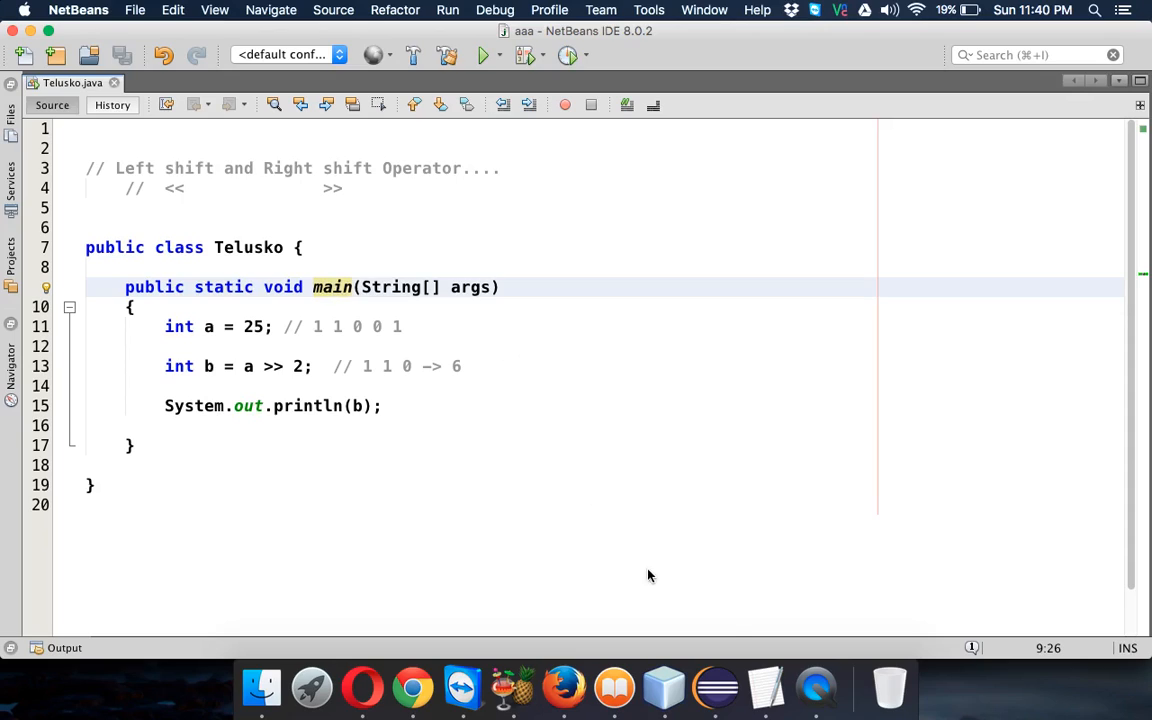